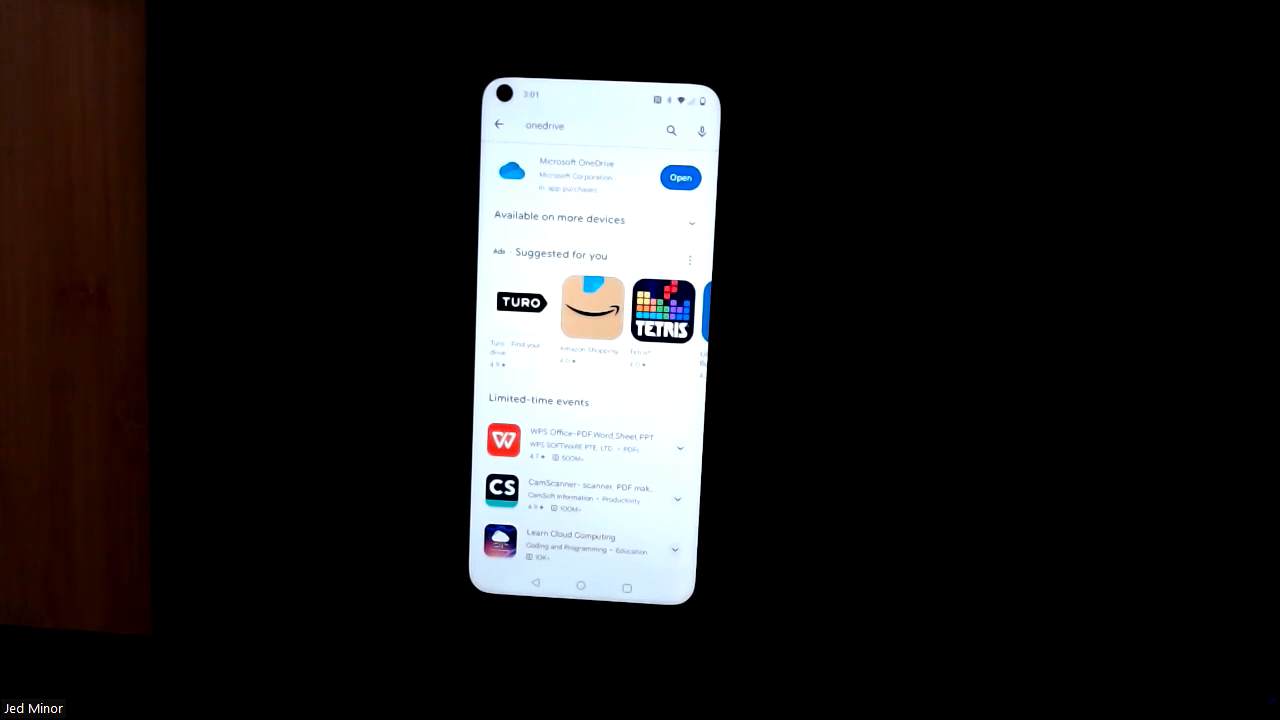
# - Launch the installed OneDrive app from its Play Store listing
pyautogui.click(680, 176)
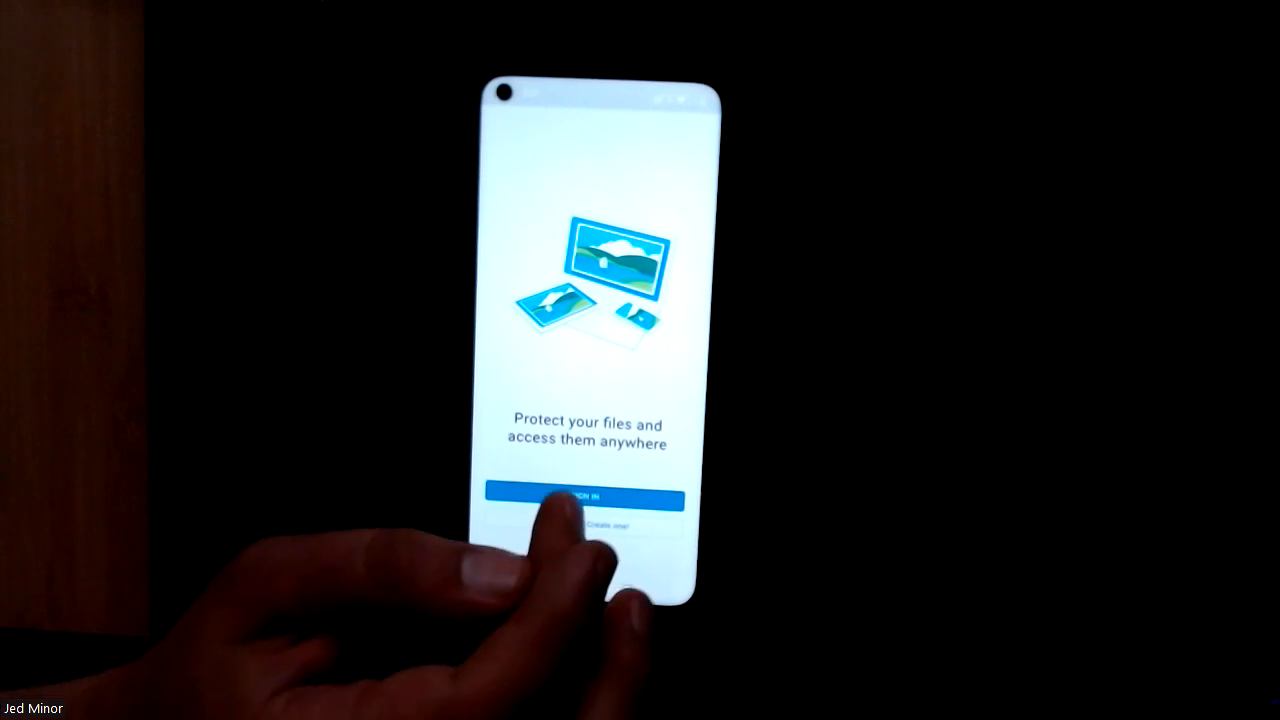
# - Start sign-in and submit the district school email address on the Microsoft sign-in page
pyautogui.click(584, 500)
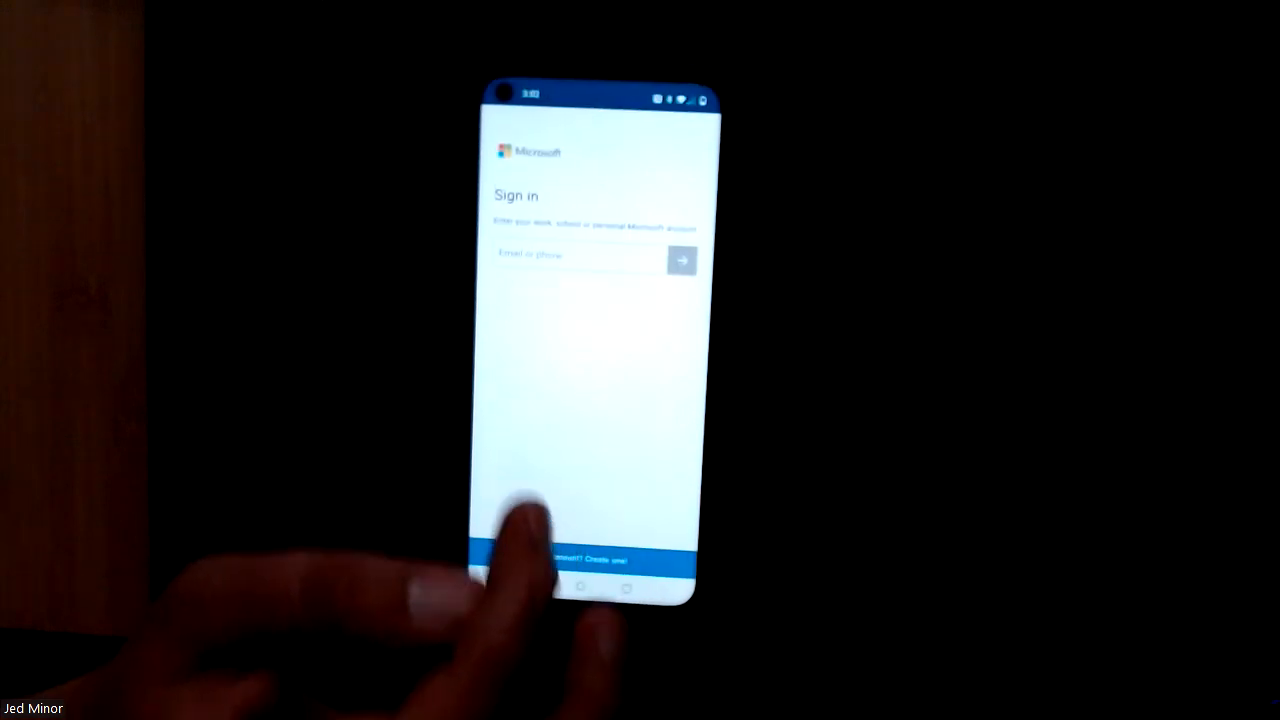
pyautogui.click(578, 254)
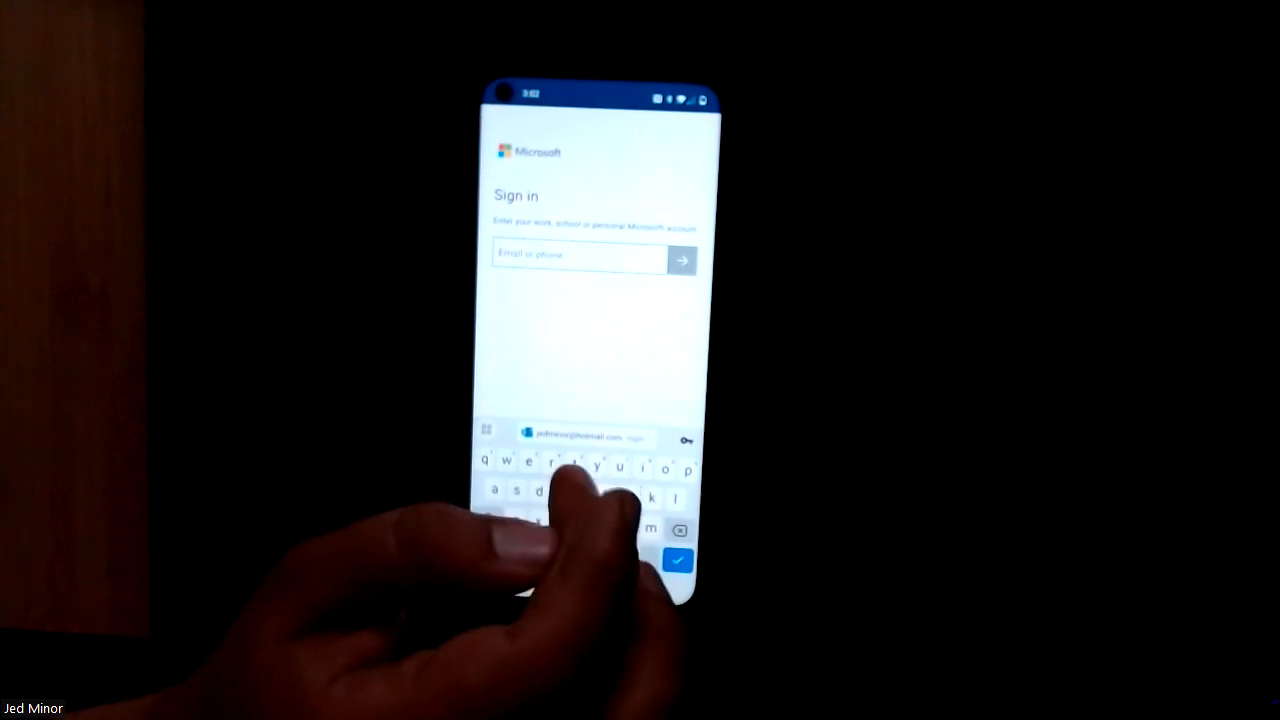
pyautogui.write('i')
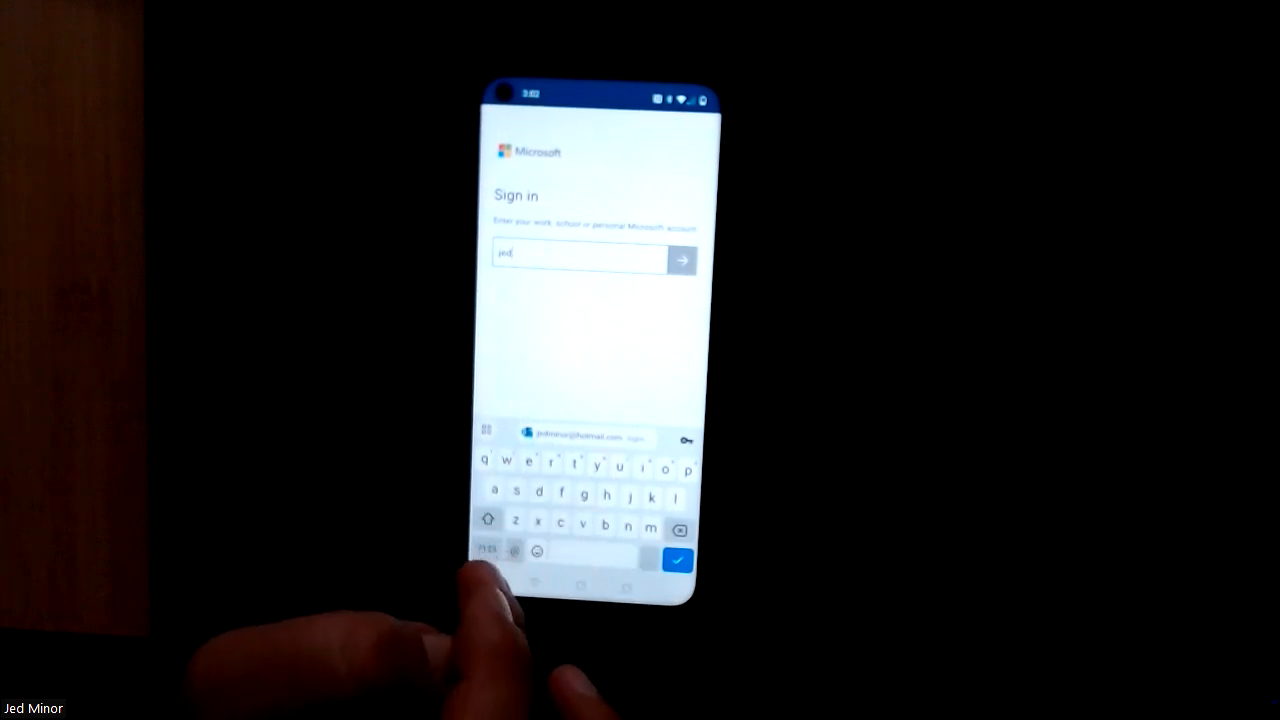
pyautogui.click(488, 548)
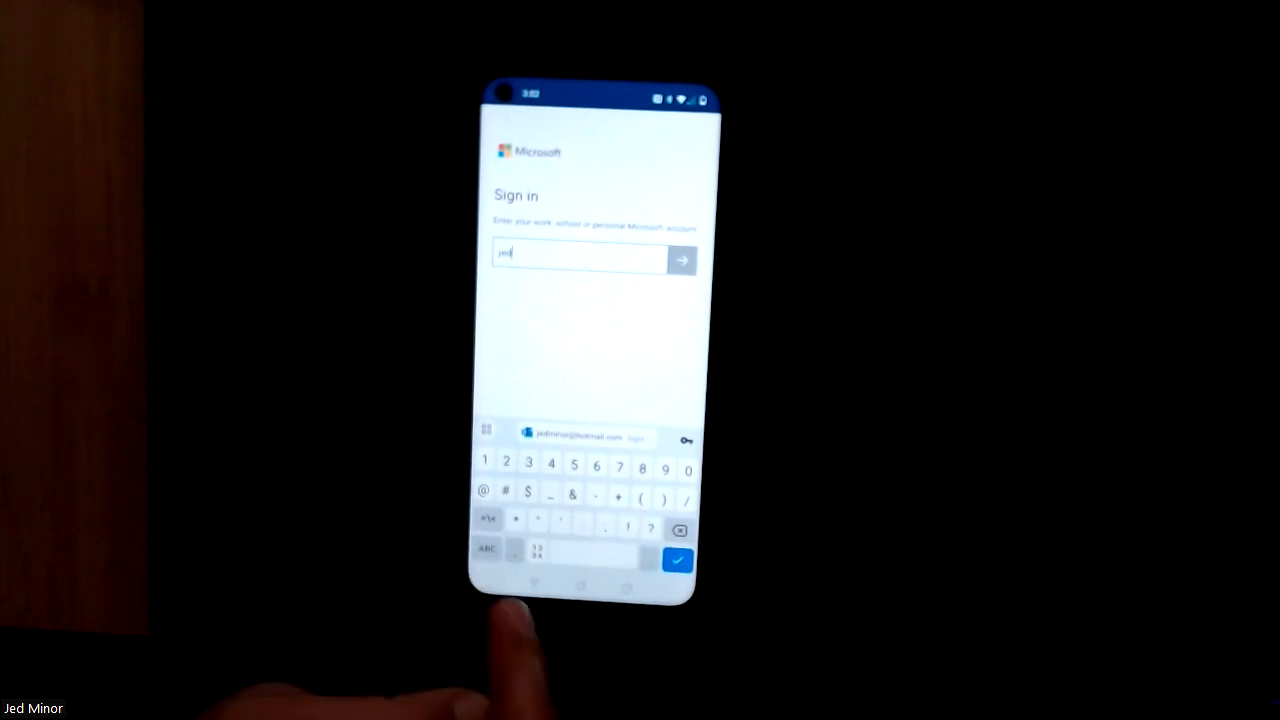
pyautogui.click(488, 548)
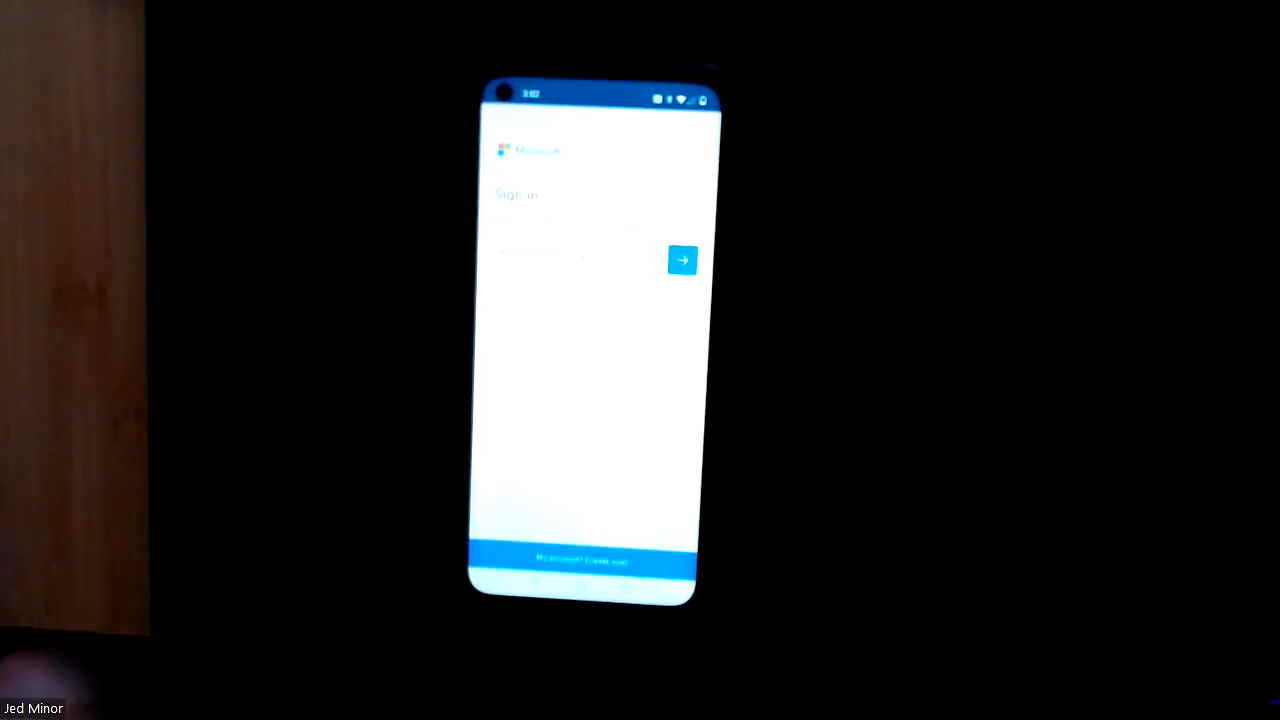
# - Enter the password on the Mission Public Schools page and sign in to reach the OneDrive home screen
pyautogui.click(684, 260)
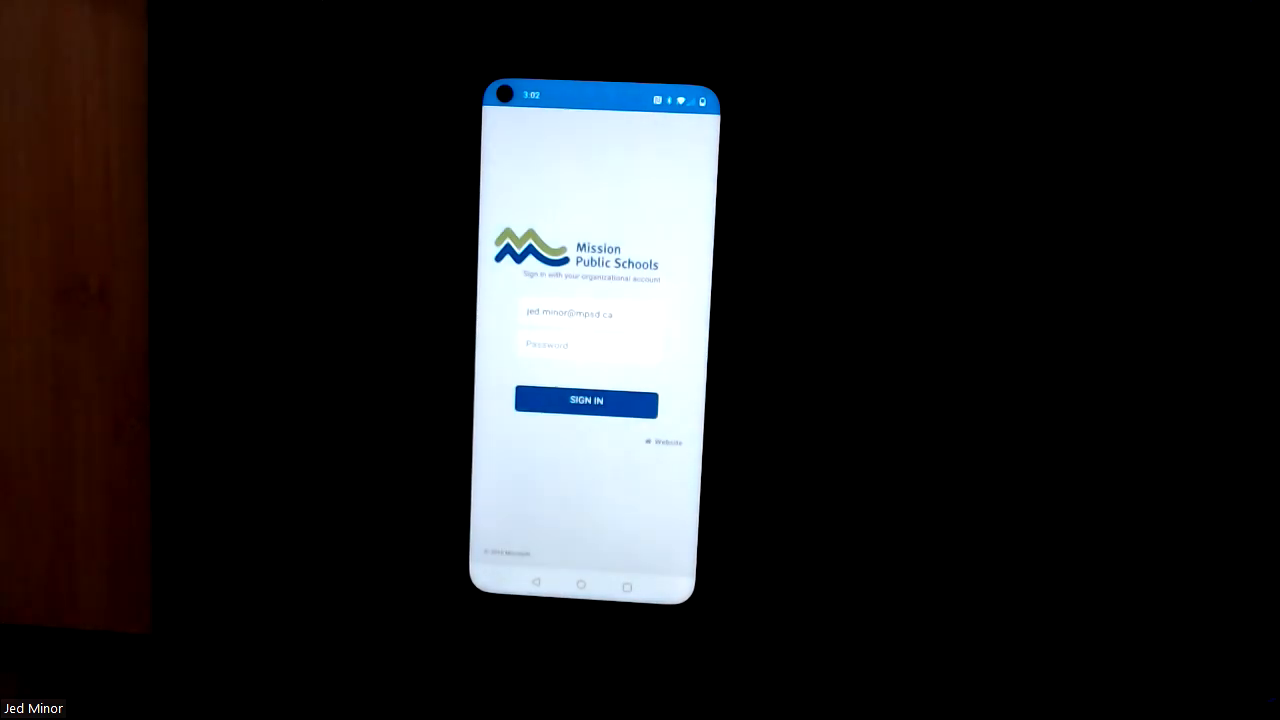
pyautogui.click(586, 344)
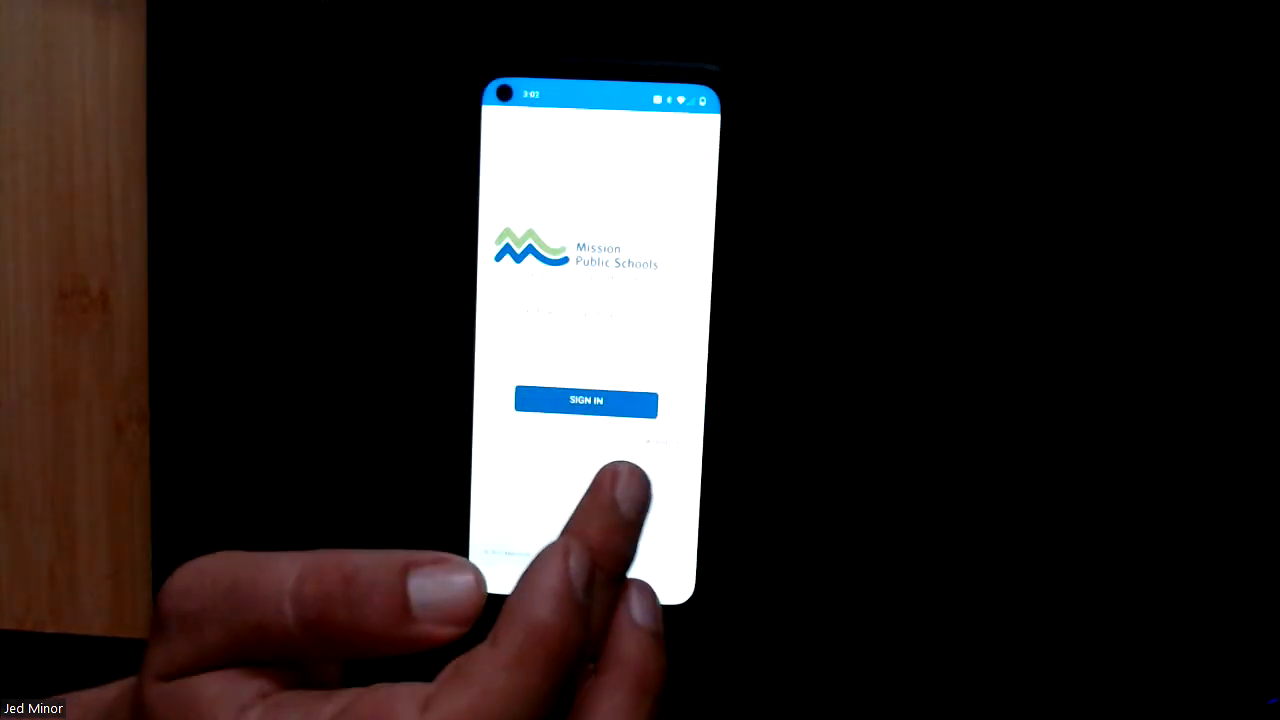
pyautogui.click(584, 400)
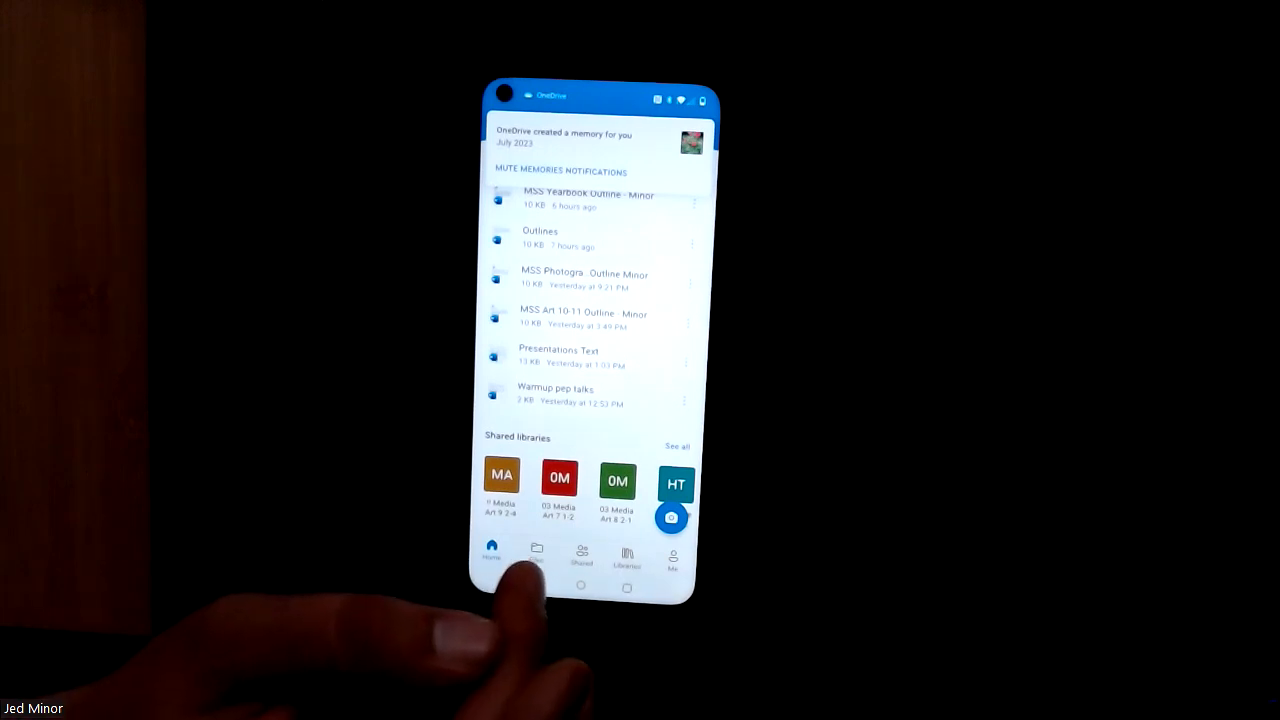
# - Switch between Home and Files, then show the Shared list of items shared by others
pyautogui.click(536, 552)
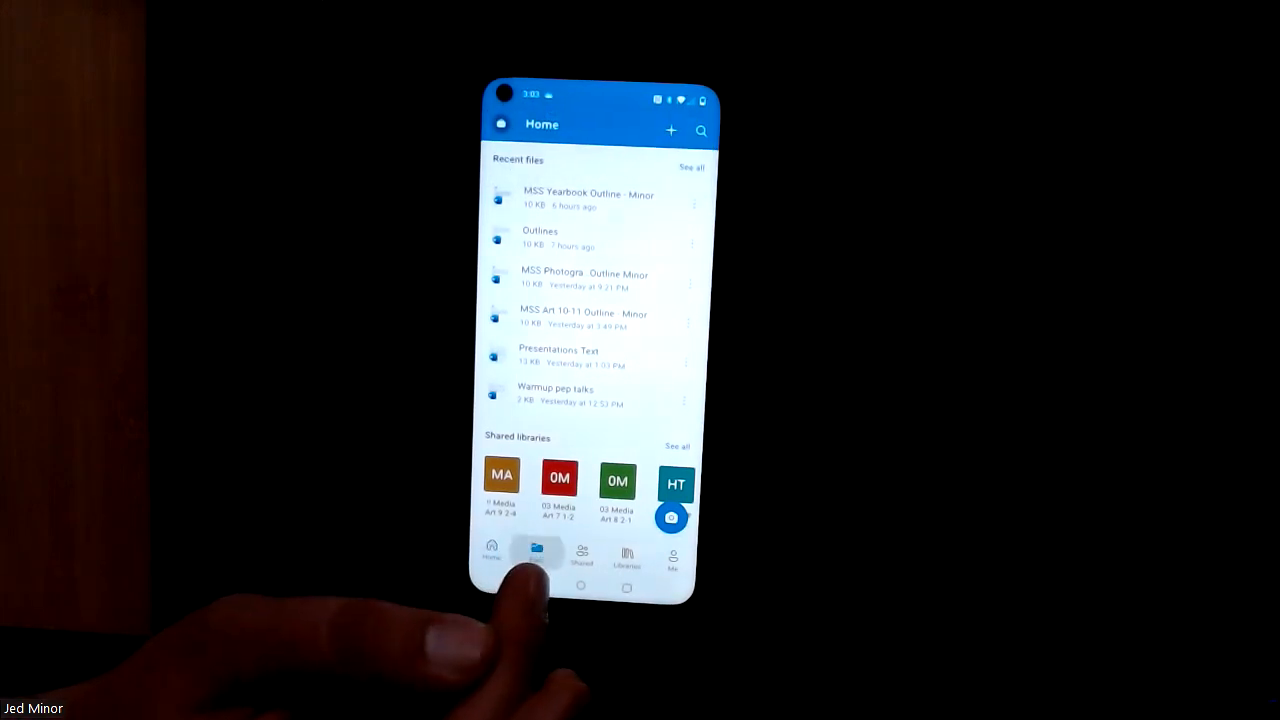
pyautogui.click(536, 556)
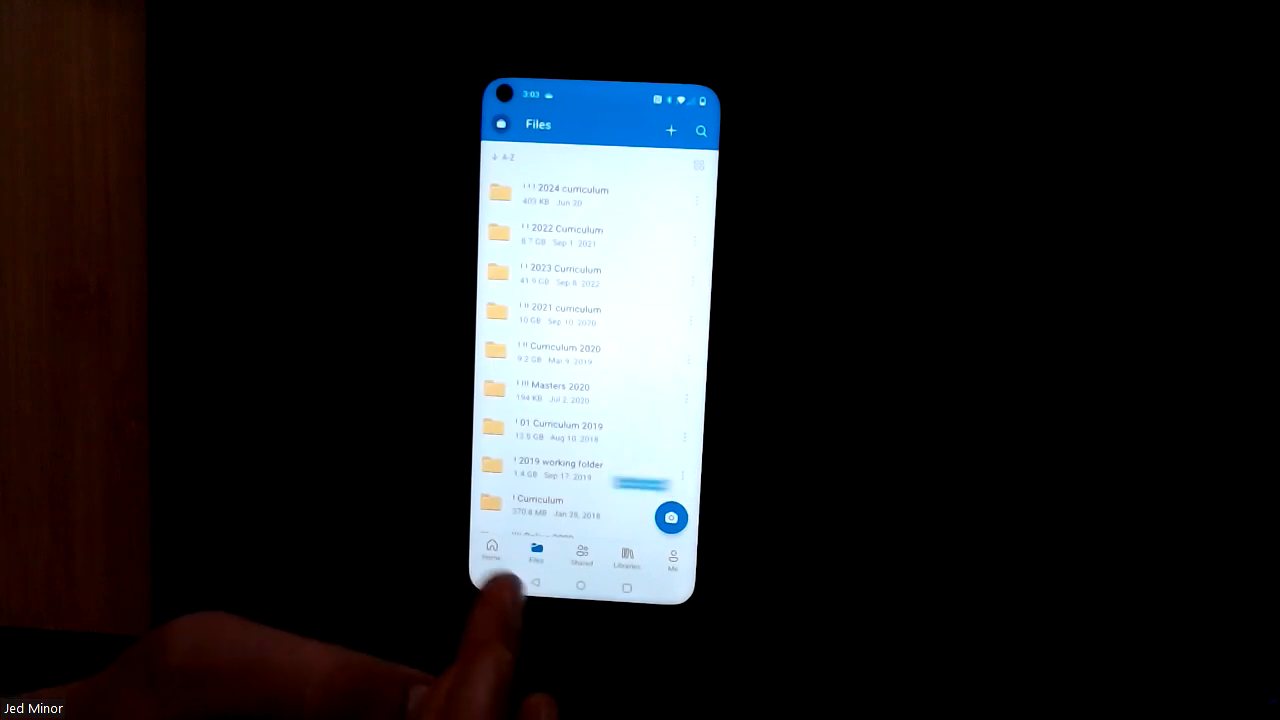
pyautogui.click(492, 556)
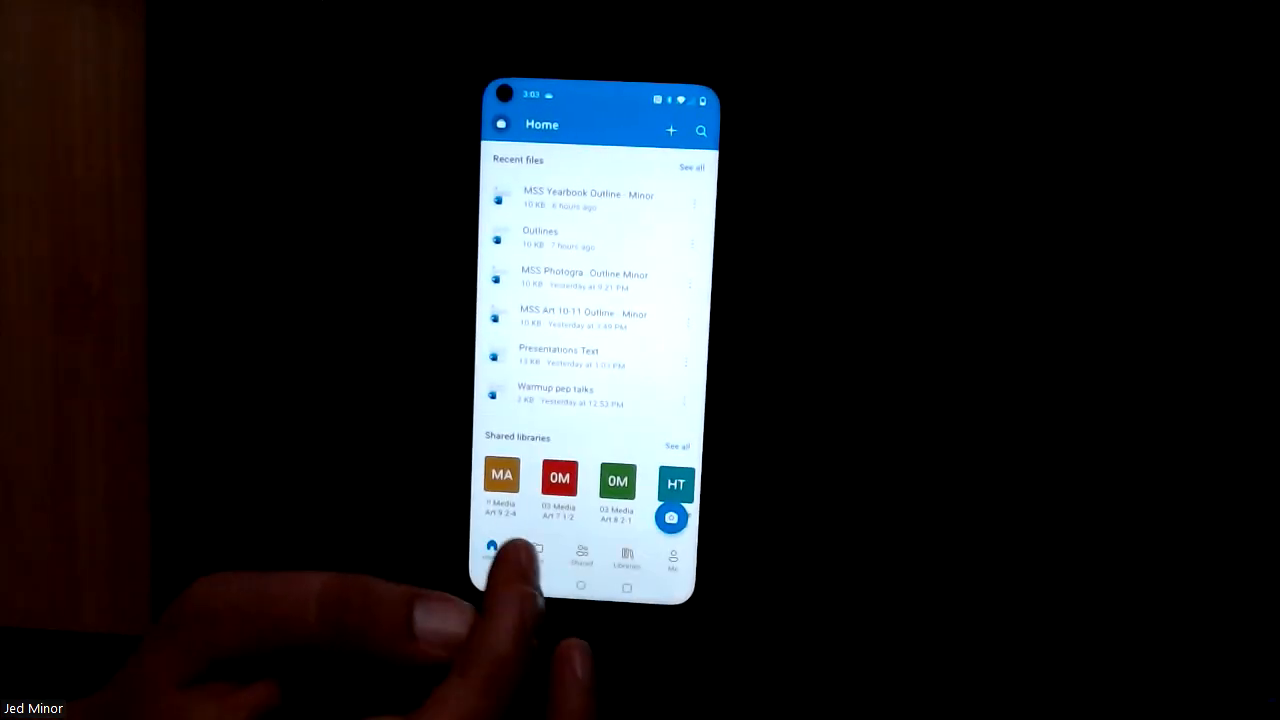
pyautogui.click(500, 556)
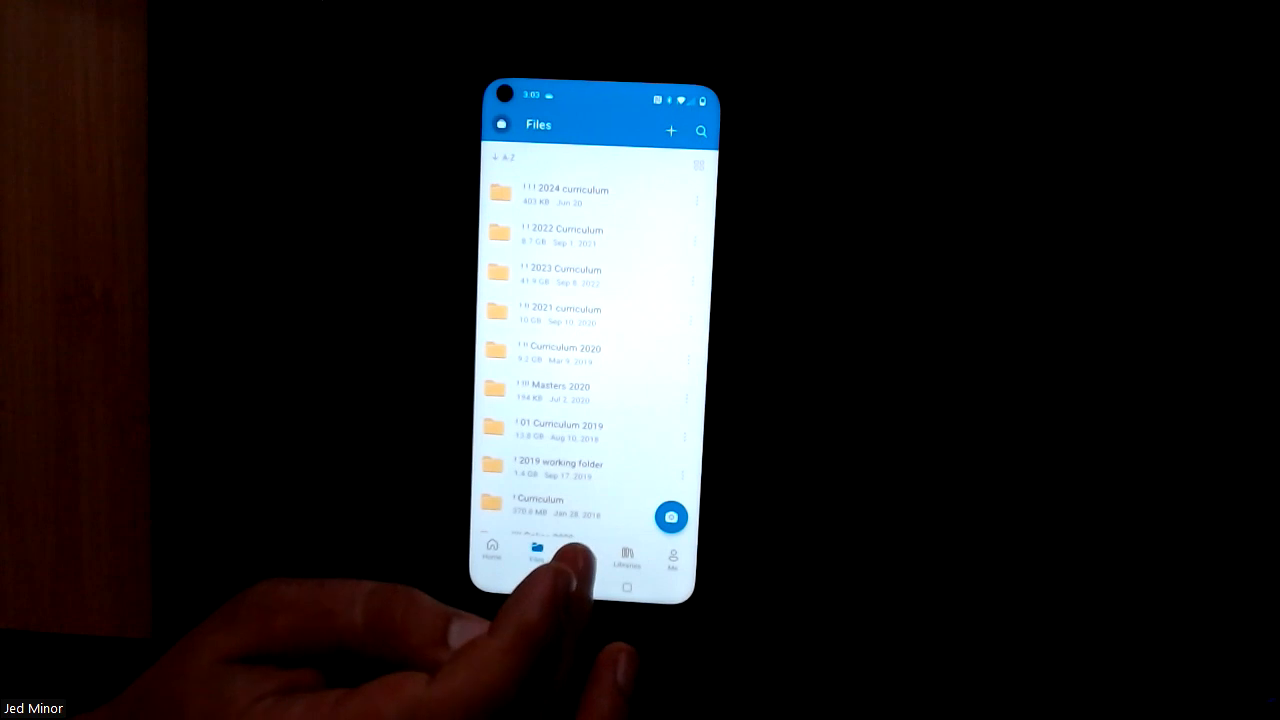
pyautogui.click(580, 556)
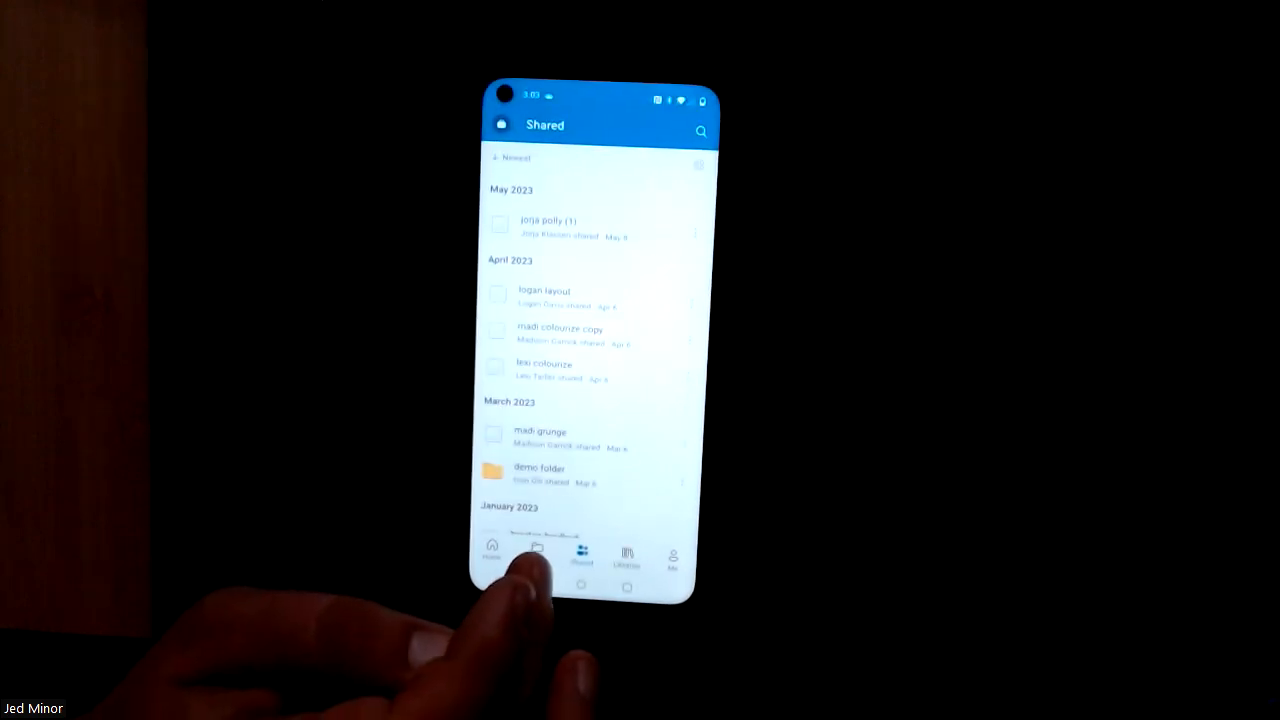
# - Open the Shared Files library's '01 Photo' folder and bring up its add/upload options
pyautogui.click(536, 556)
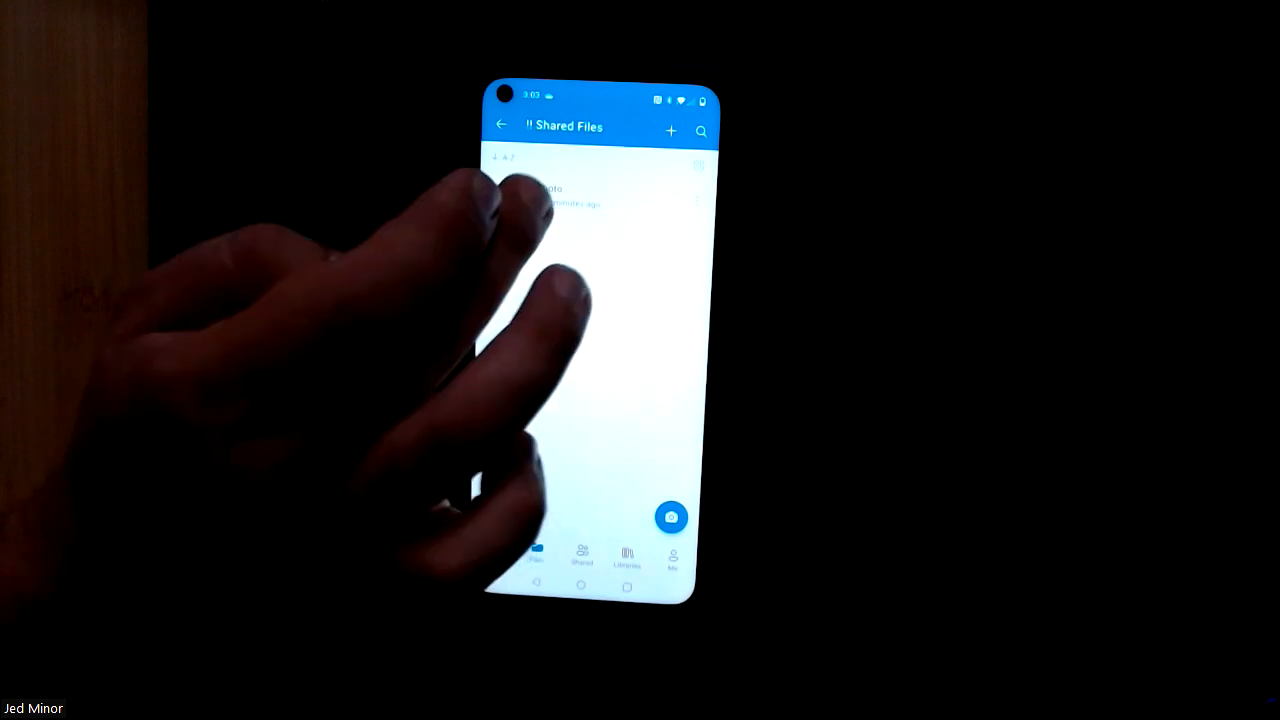
pyautogui.click(548, 196)
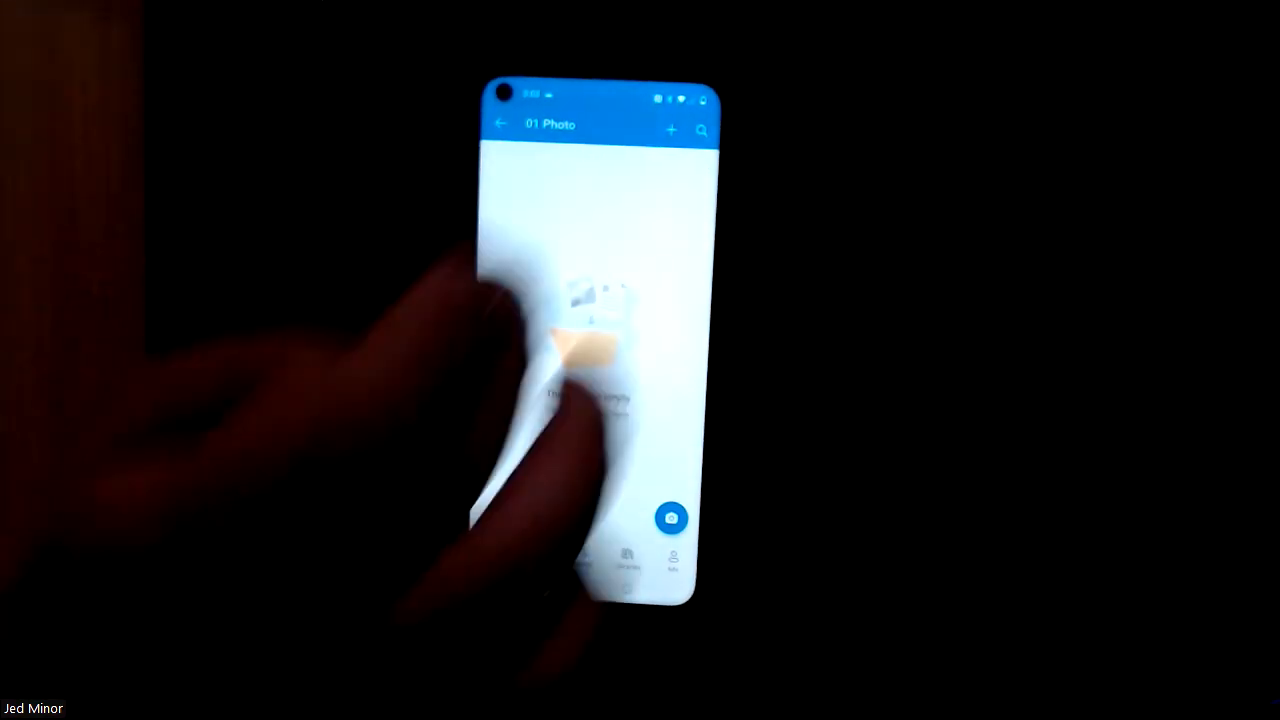
pyautogui.click(672, 518)
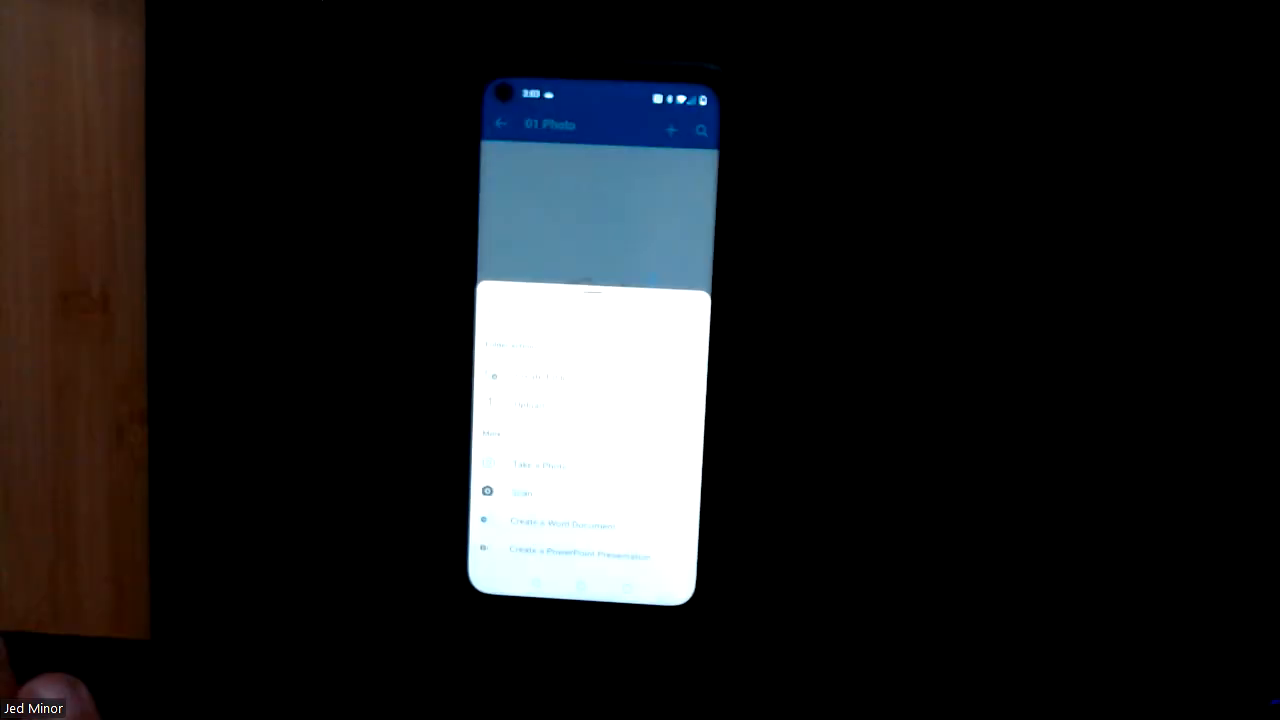